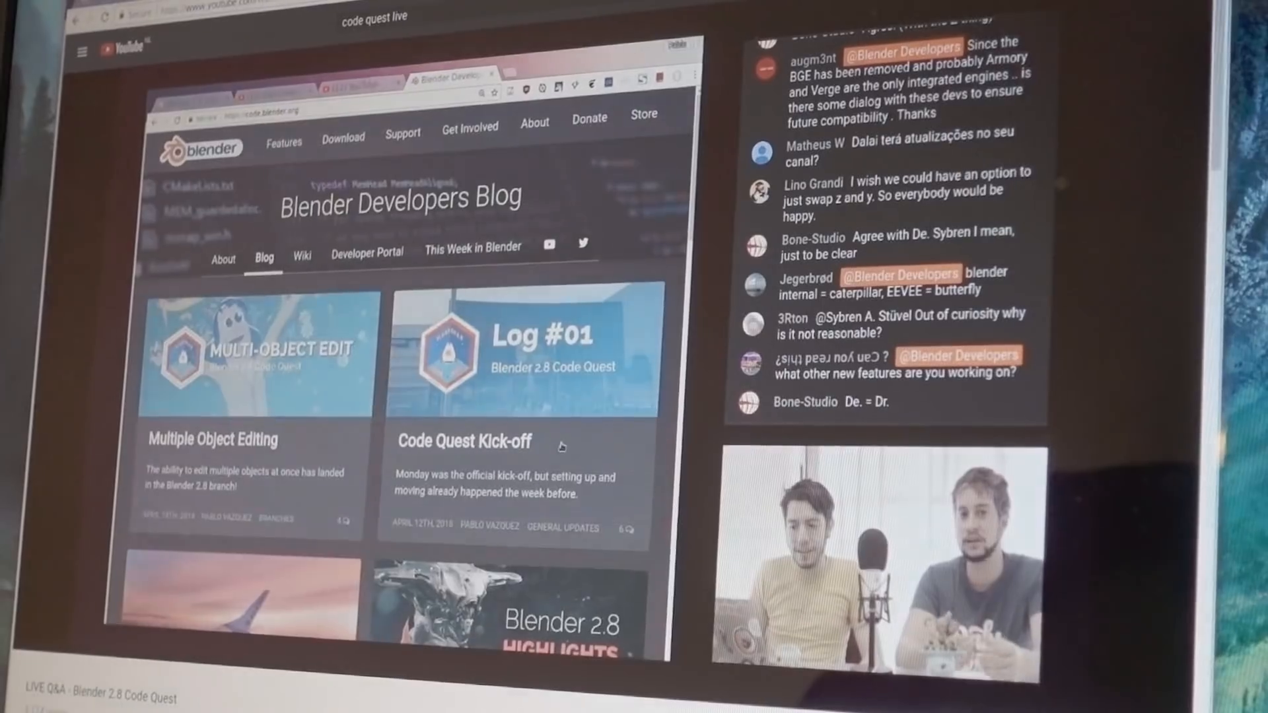
scroll(down, 3)
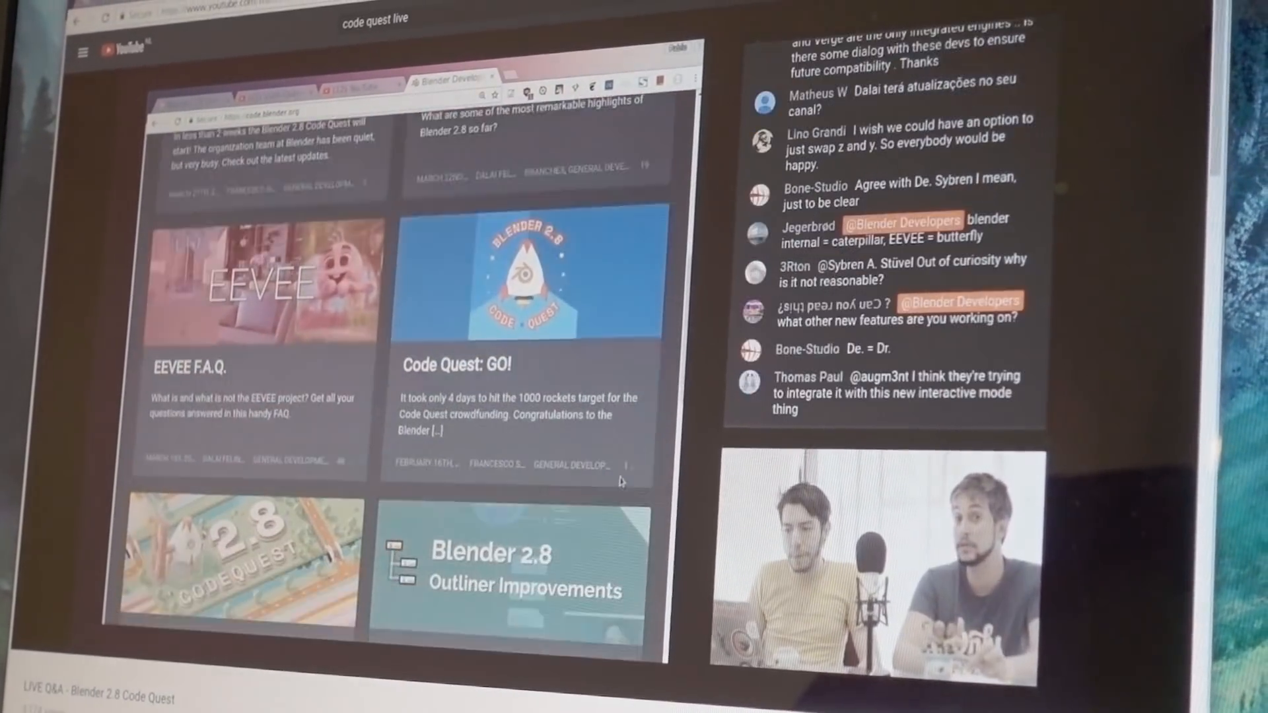
scroll(down, 3)
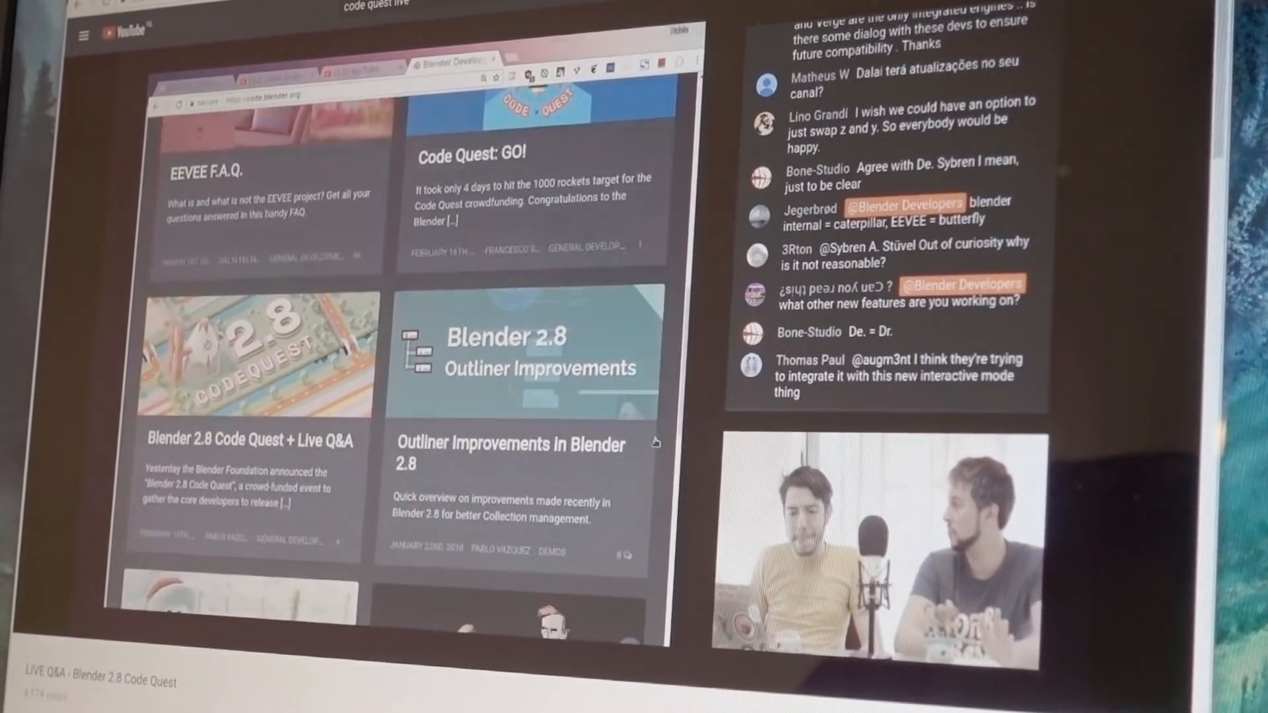